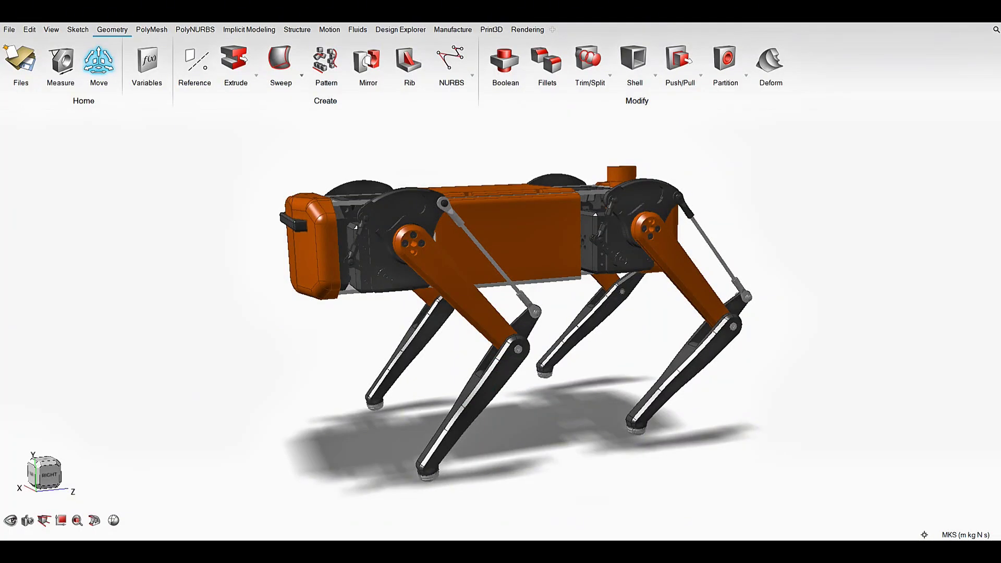
Step: Switch to the Motion workspace with the single leg assembly and its orange link isolated
click(330, 29)
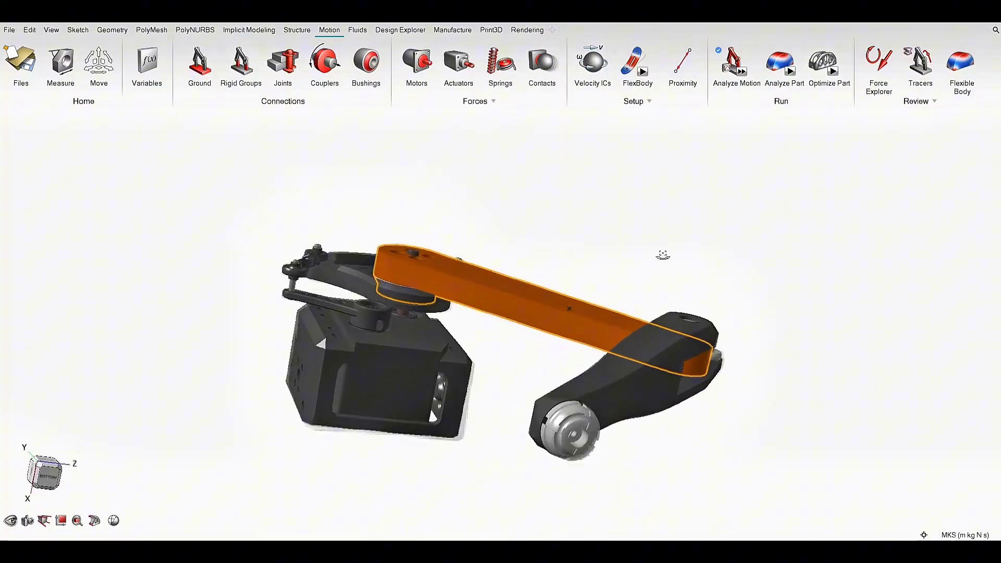
Step: Run the leg's motion simulation, play the three-second animation, and compute part stresses
click(736, 63)
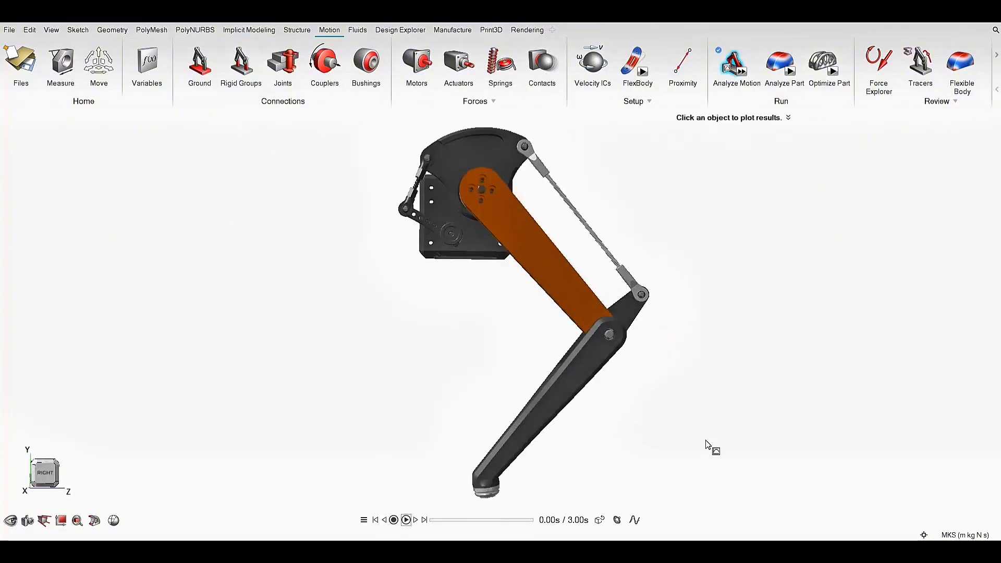
click(406, 520)
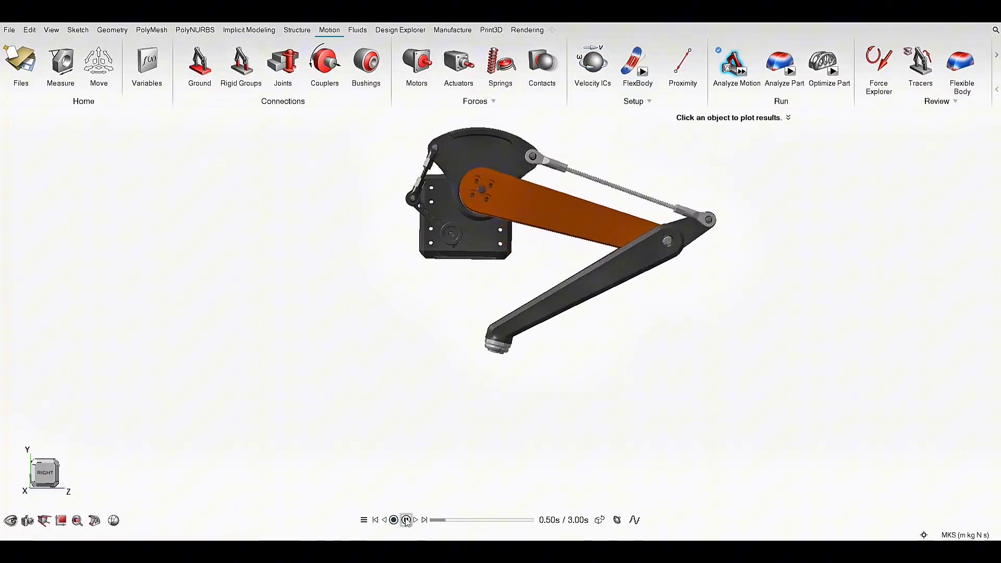
click(407, 520)
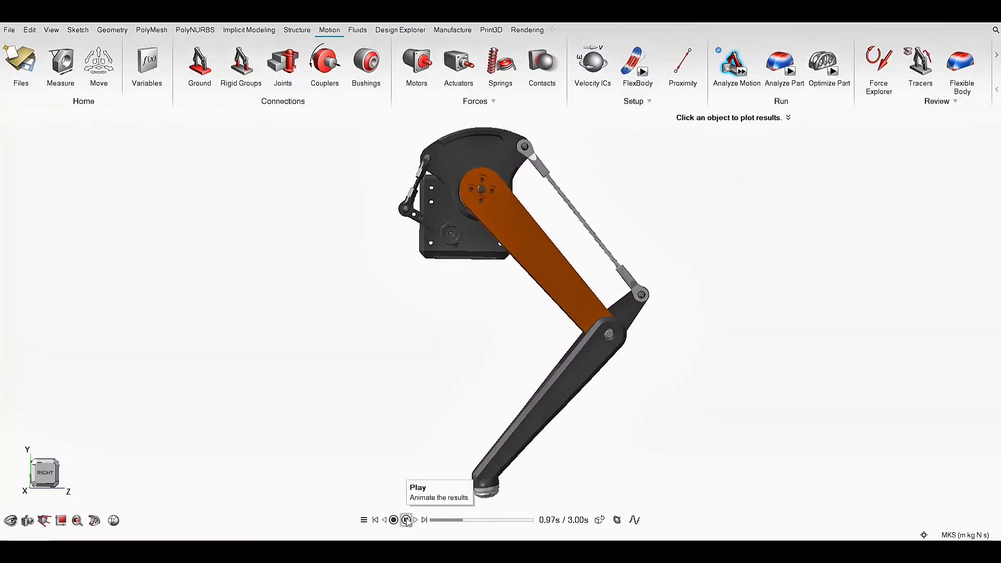
click(783, 64)
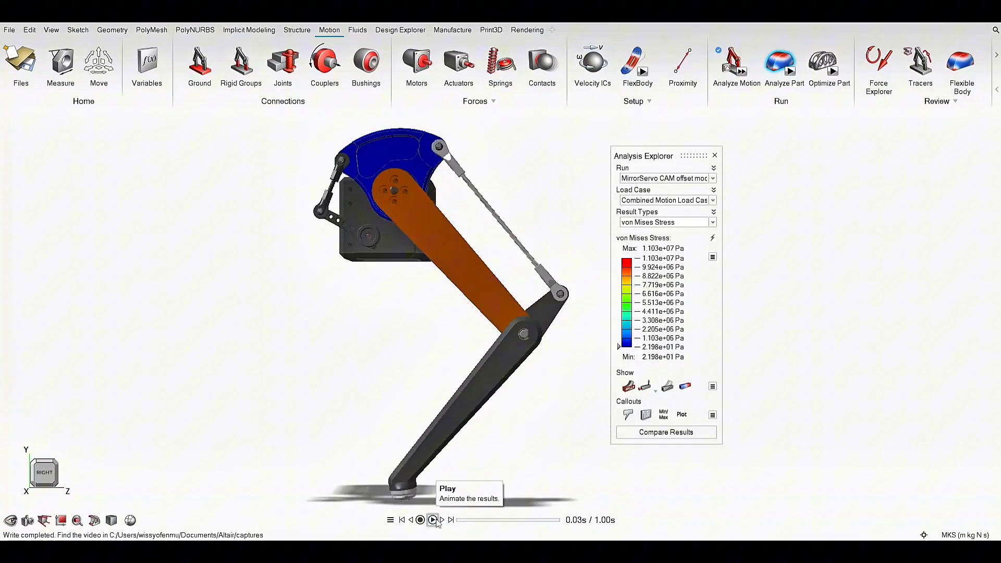
Step: Show the servo cam's factor of safety, then switch to the upper leg's stress results
click(667, 223)
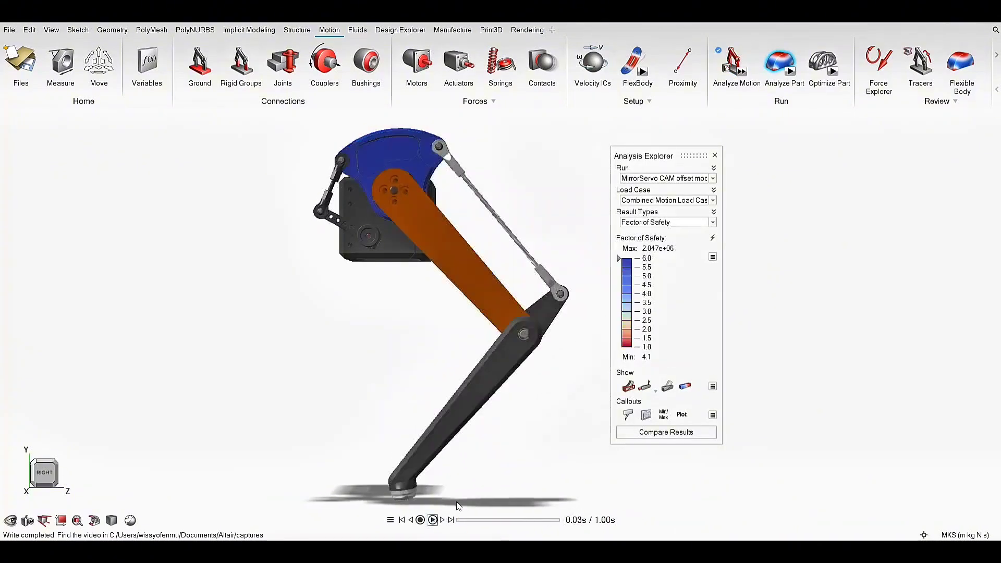
click(432, 520)
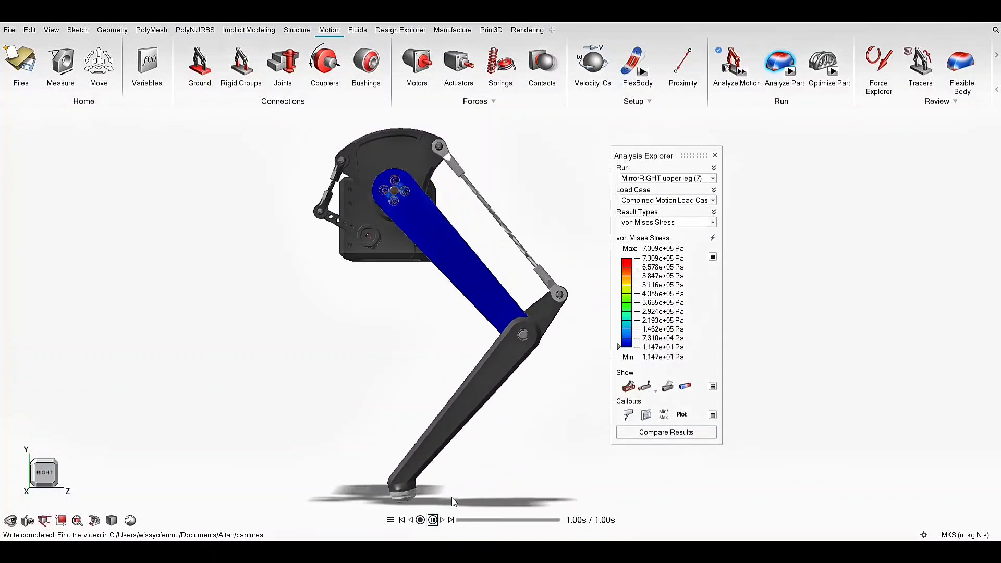
click(715, 156)
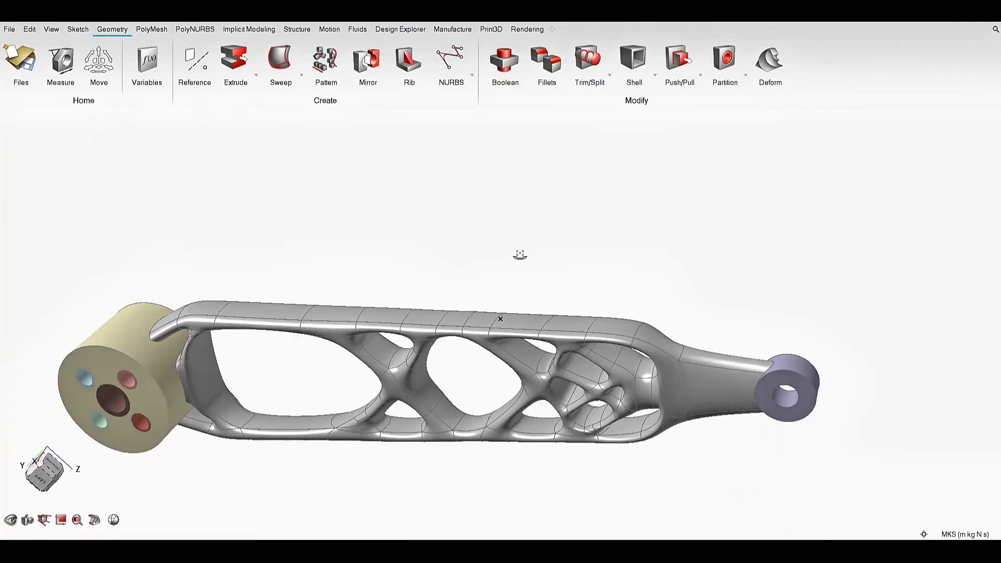
Step: View the optimized tibia in Structure, then move to Motion with the rebuilt lattice-style leg
click(297, 28)
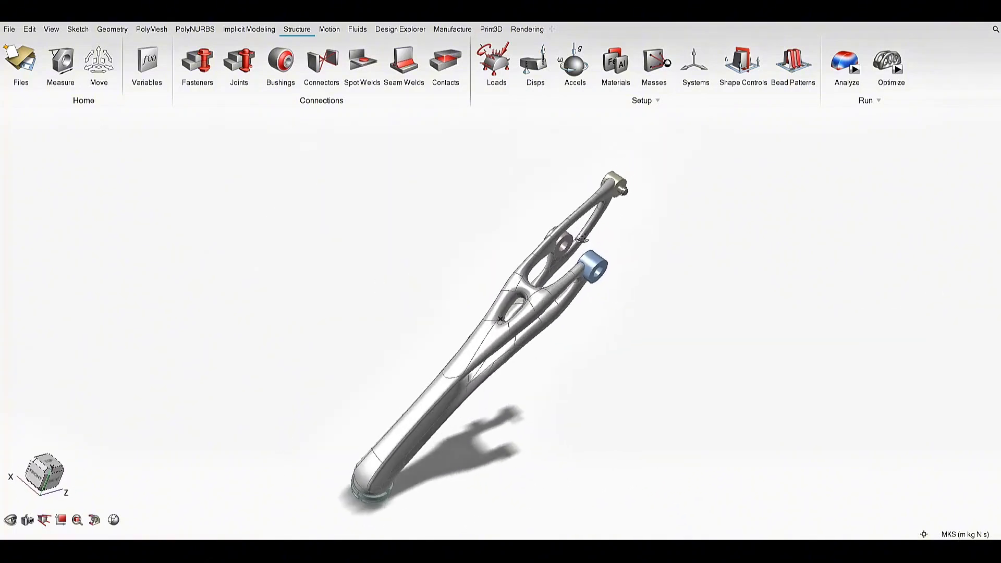
click(329, 28)
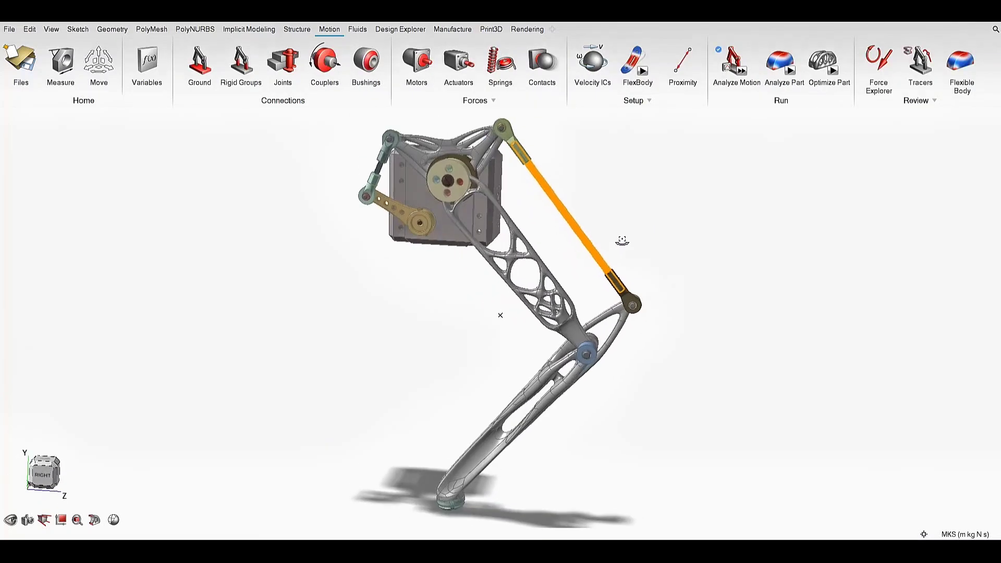
Step: Run Analyze Motion on the optimized leg and compute its part stresses
click(736, 64)
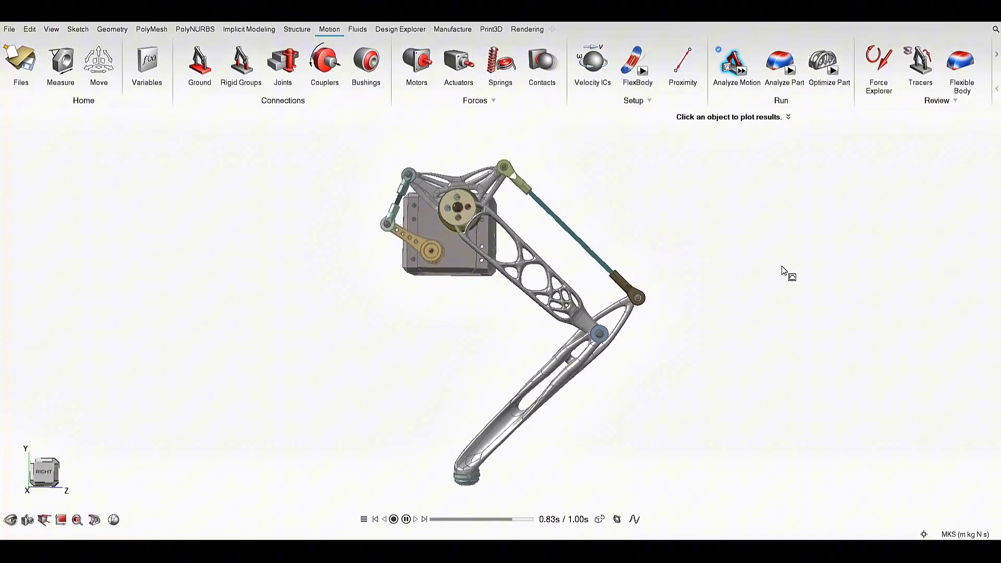
click(783, 64)
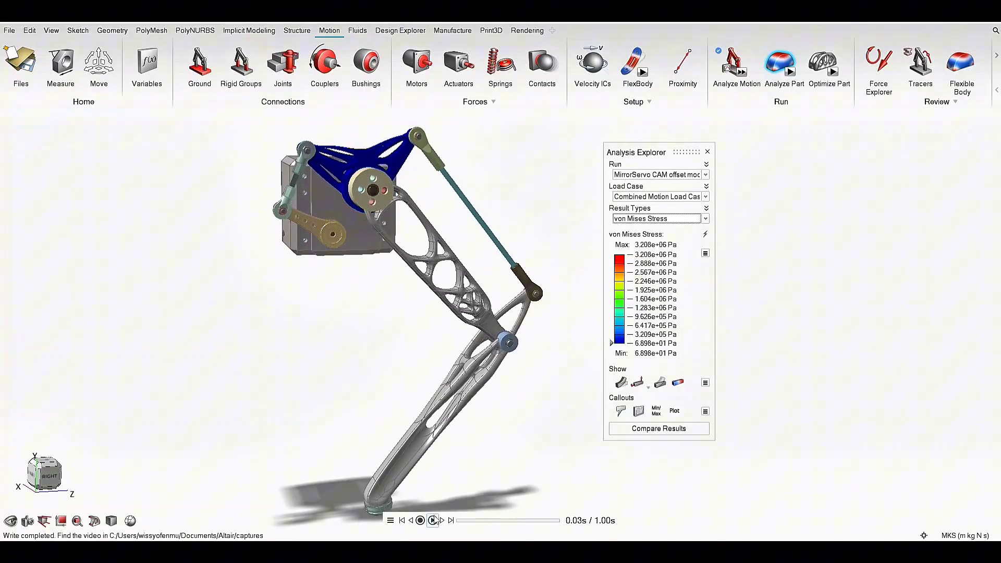
Step: Animate the optimized parts' stresses, then show cam factor of safety and lower leg displacement
click(431, 521)
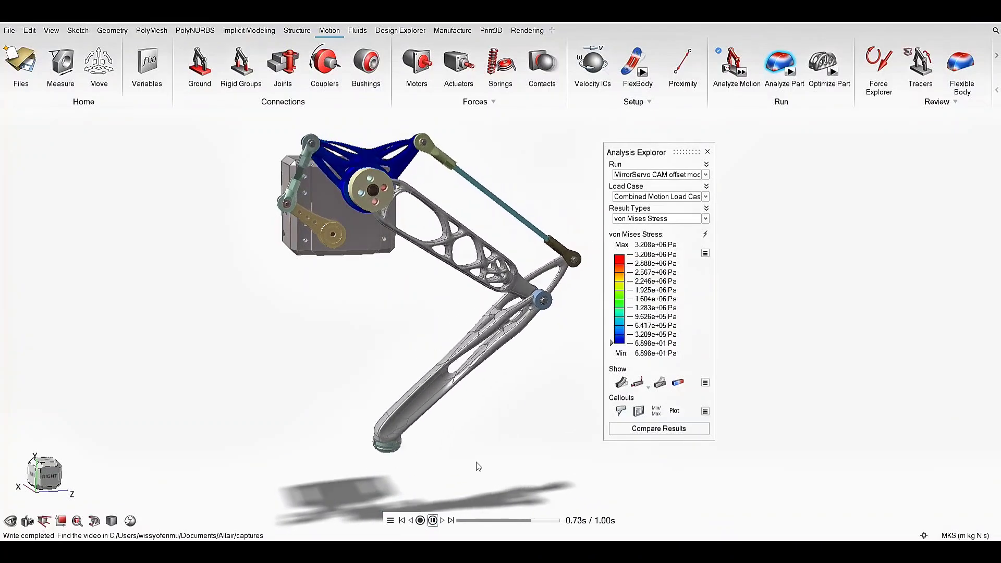
click(659, 218)
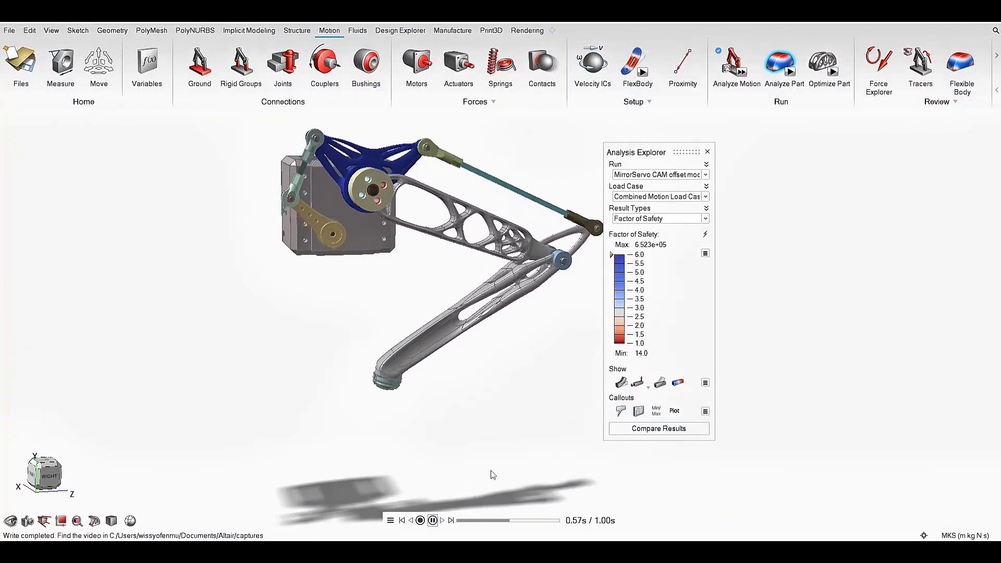
click(658, 429)
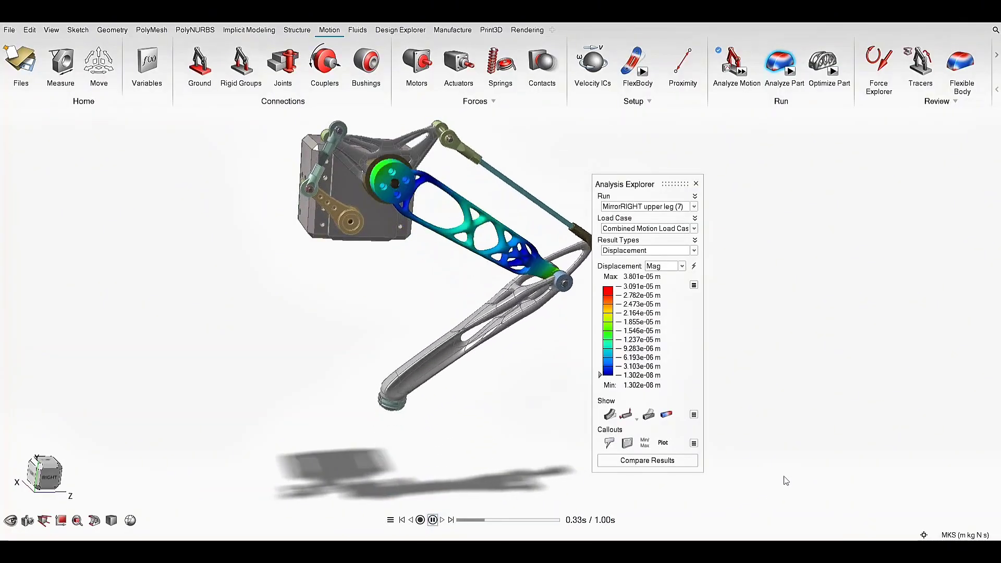
click(432, 521)
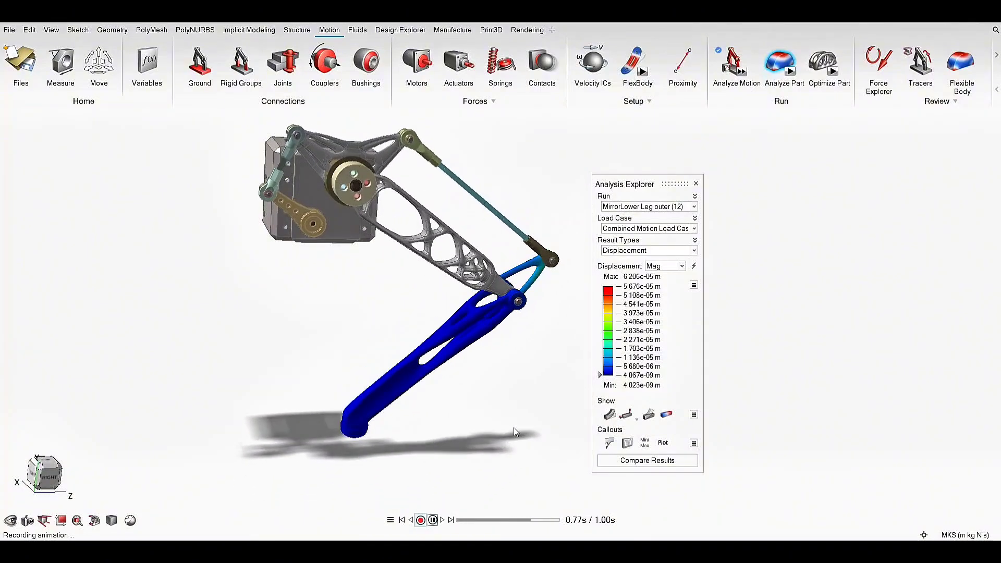
click(527, 29)
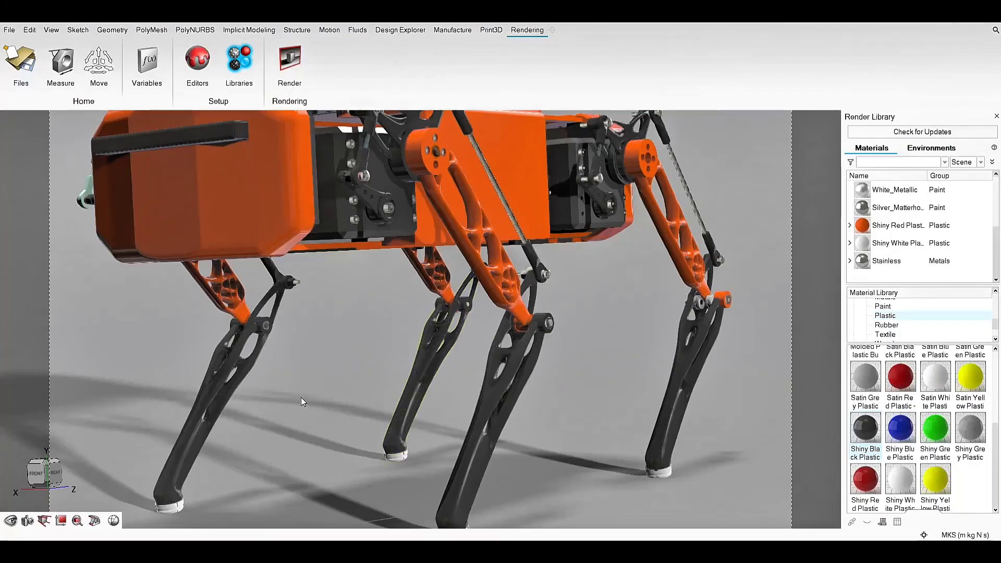